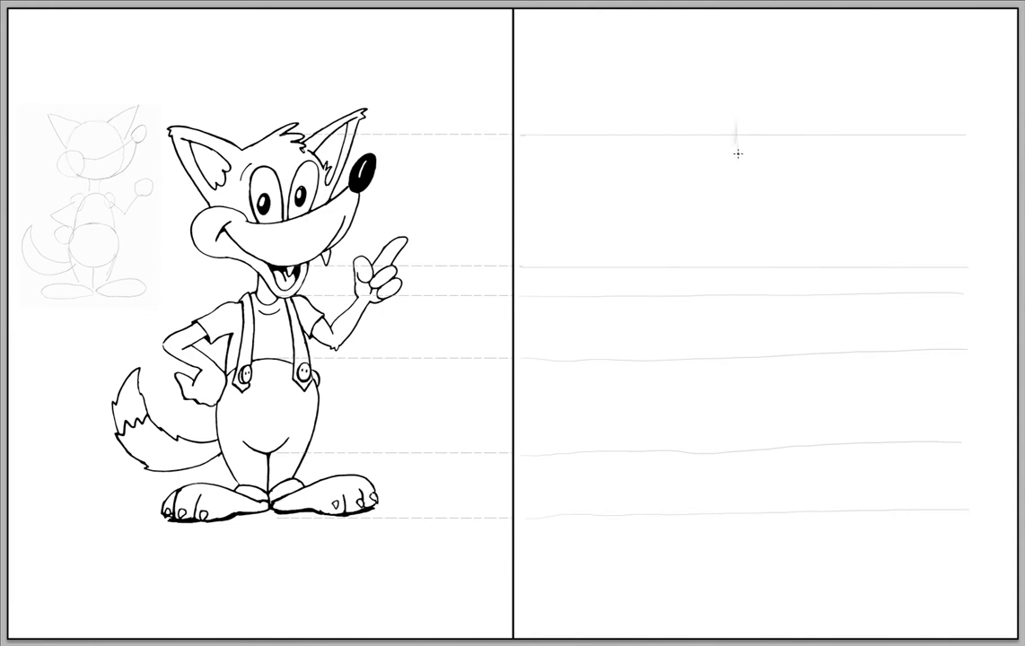
Step: Draw a light vertical centre line down through the ruled guidelines
drag(738, 151, 738, 274)
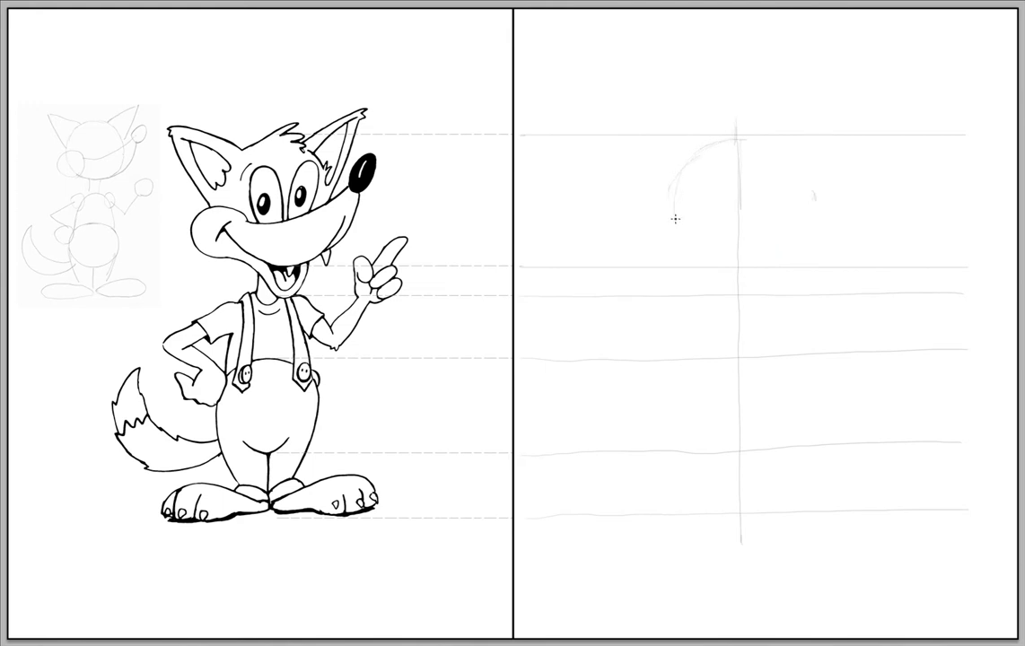
Step: Trace the head circle on the centre line between the top two guidelines
drag(674, 180, 763, 262)
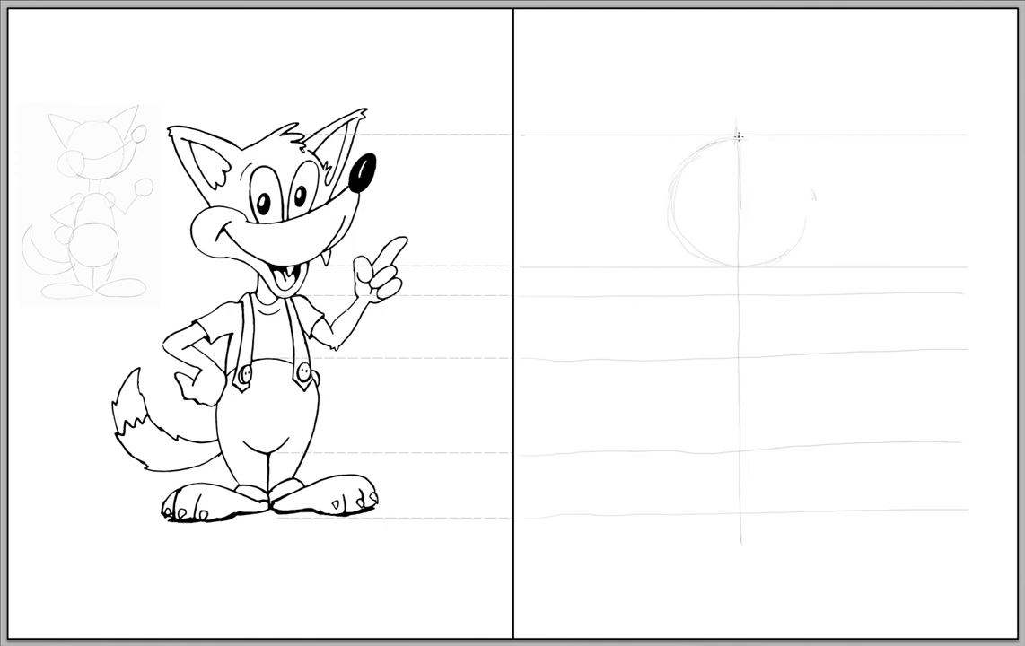
drag(736, 135, 781, 256)
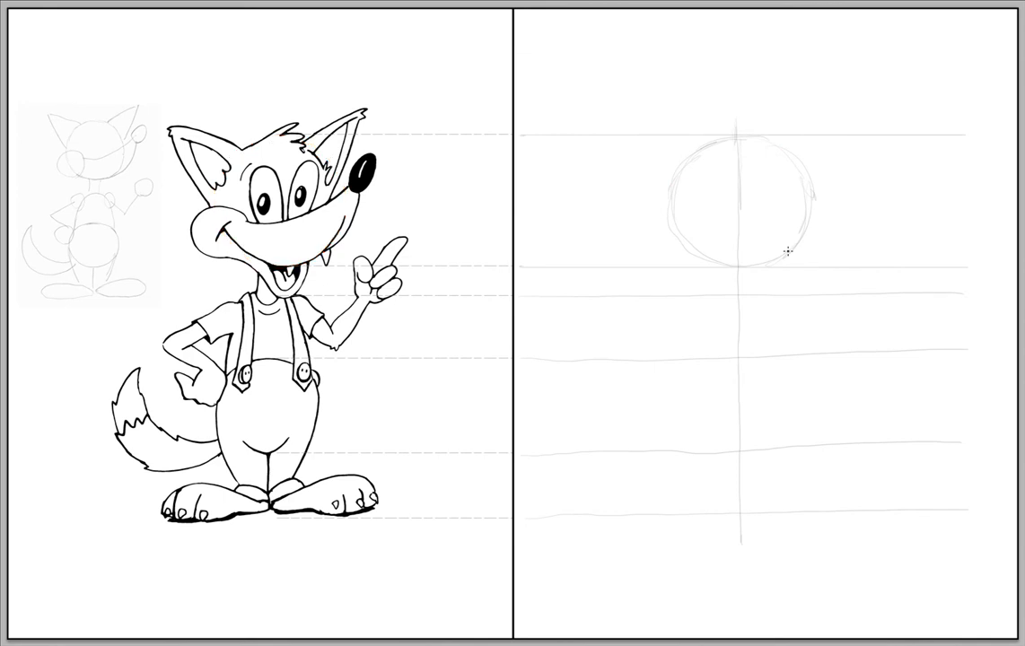
mouse_move(736, 448)
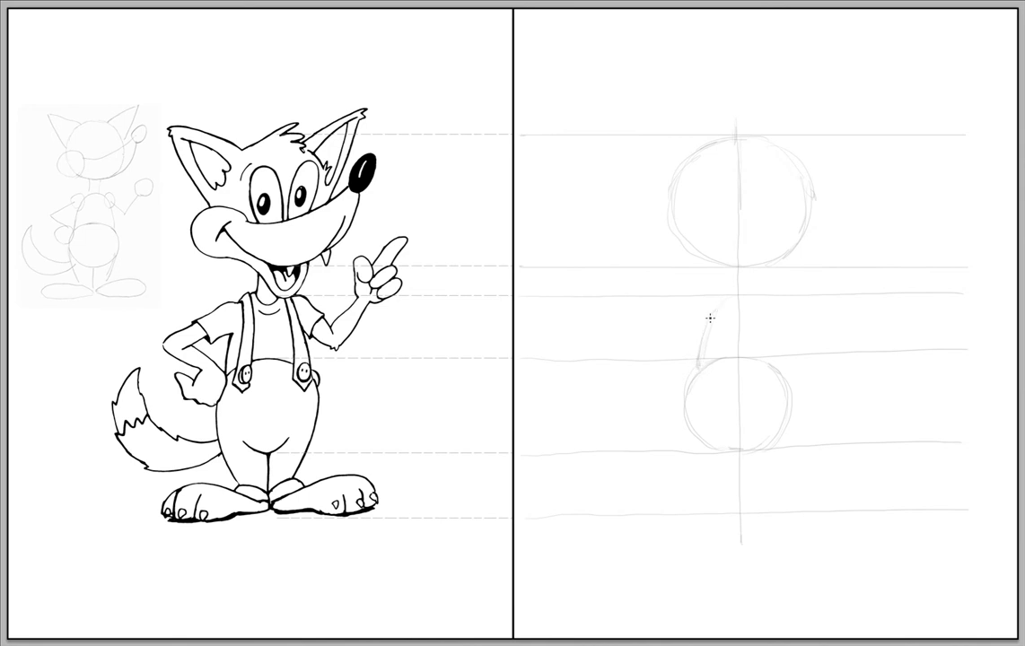
Step: Sketch the rounded torso's left and right edges above the belly
drag(730, 297, 695, 364)
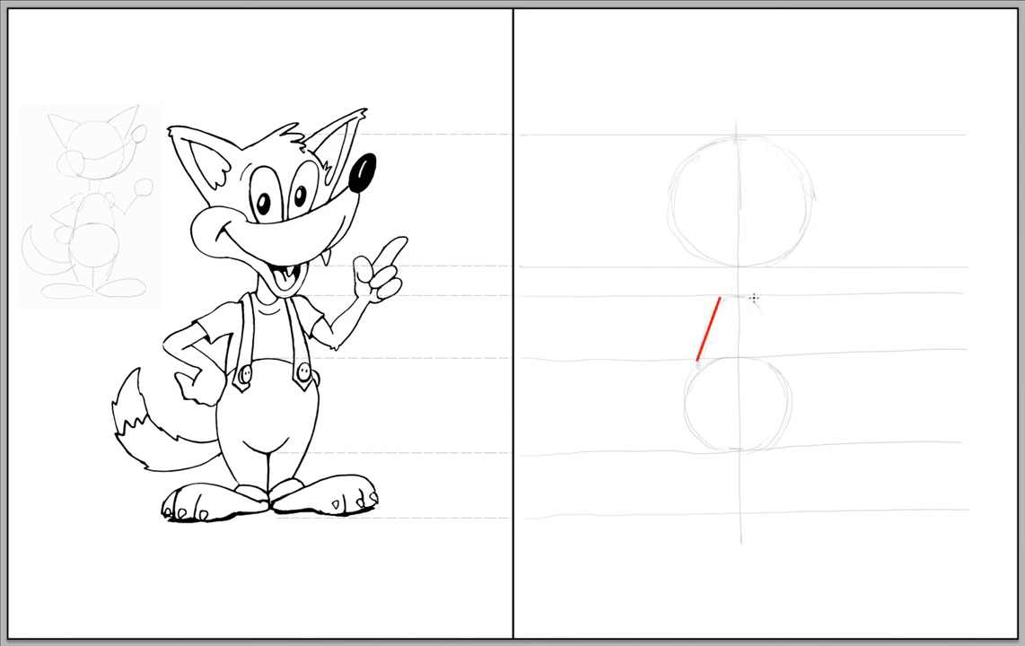
drag(738, 298, 783, 361)
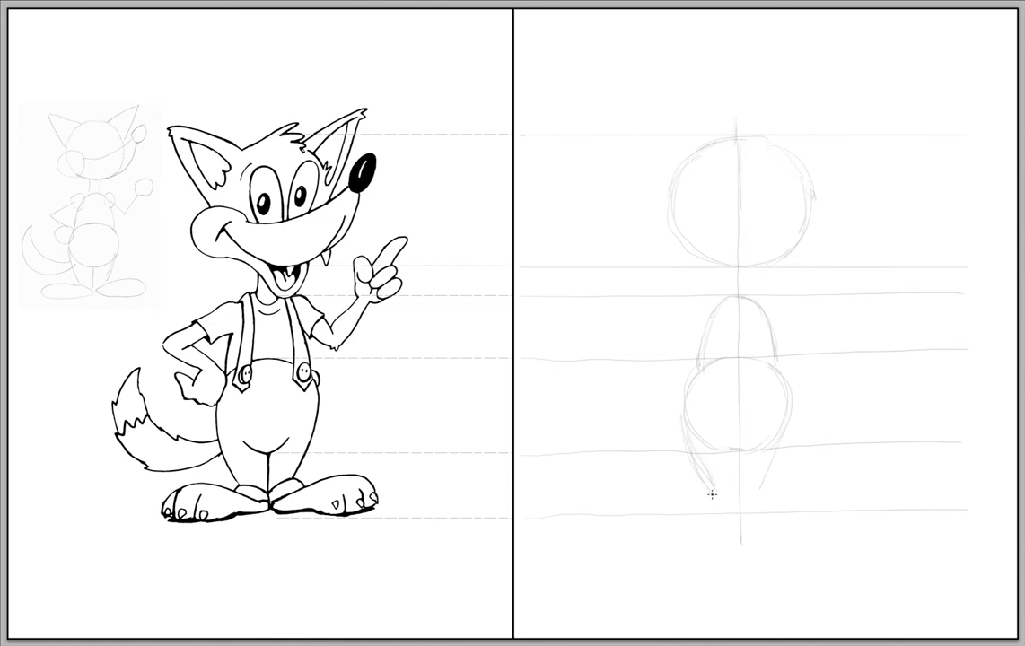
Step: Sketch the leg curves and both feet along the bottom guideline
drag(710, 499, 780, 431)
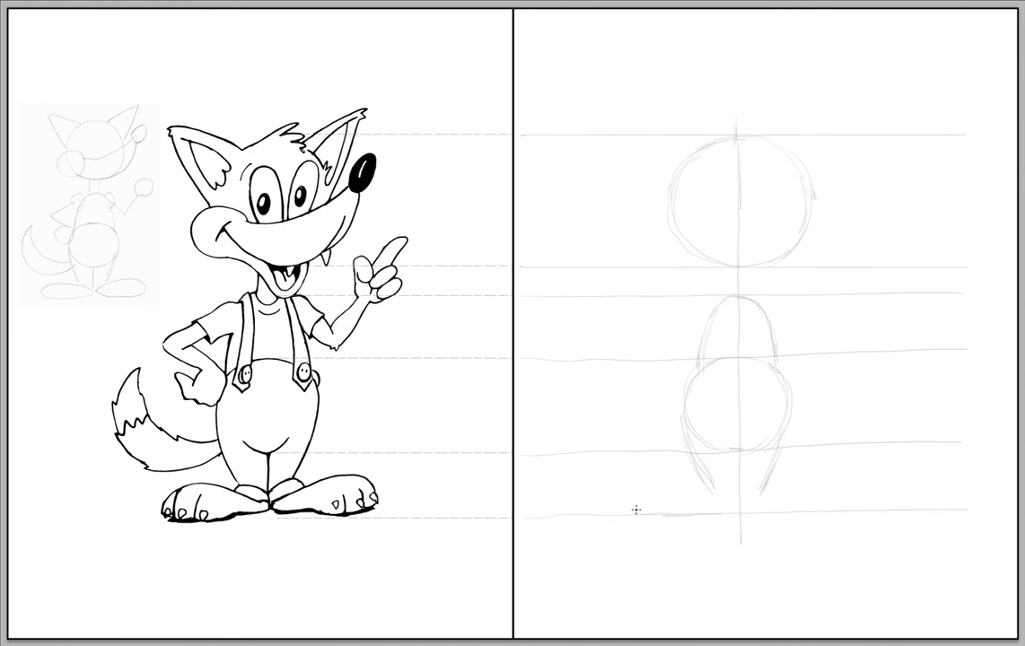
drag(633, 509, 736, 500)
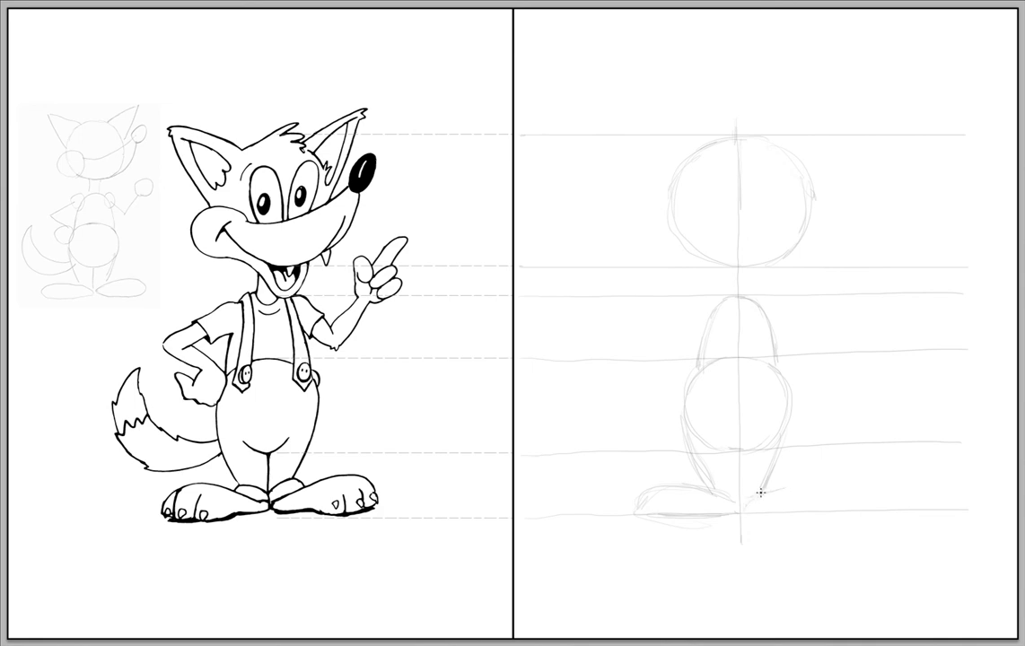
drag(750, 498, 821, 492)
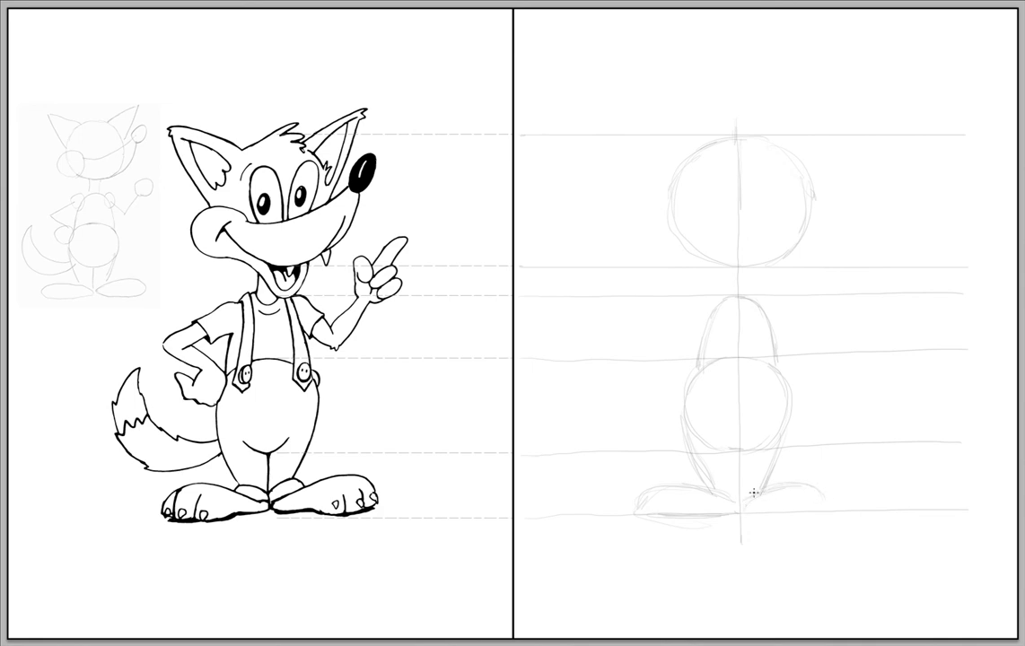